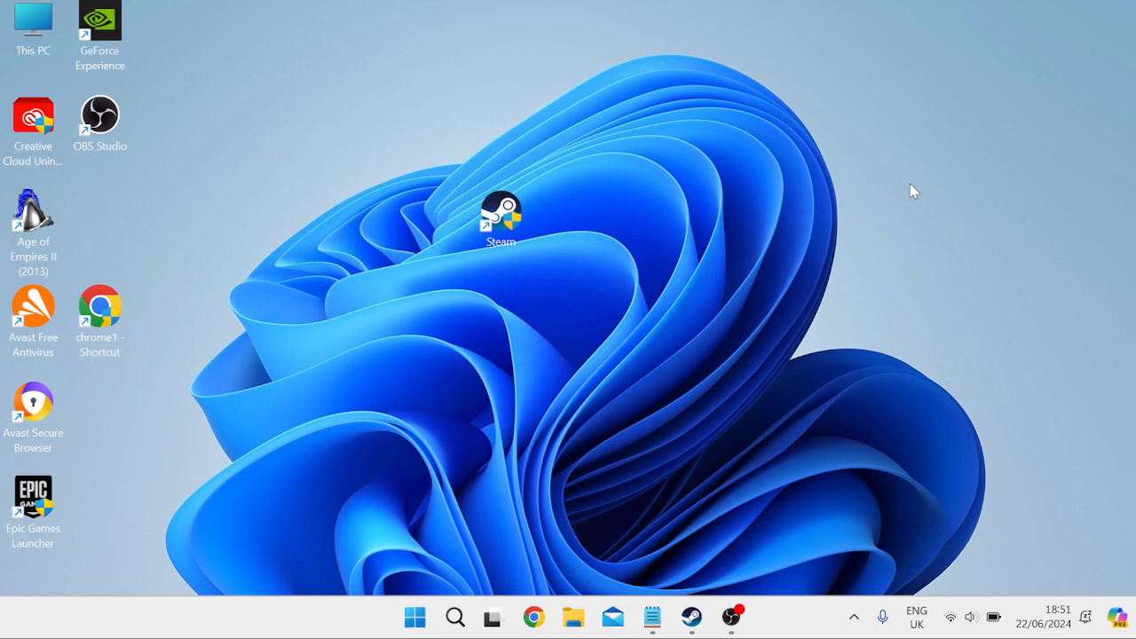
Search Start for 'outlook (new)' and bring up the app's context options.
left_click(415, 616)
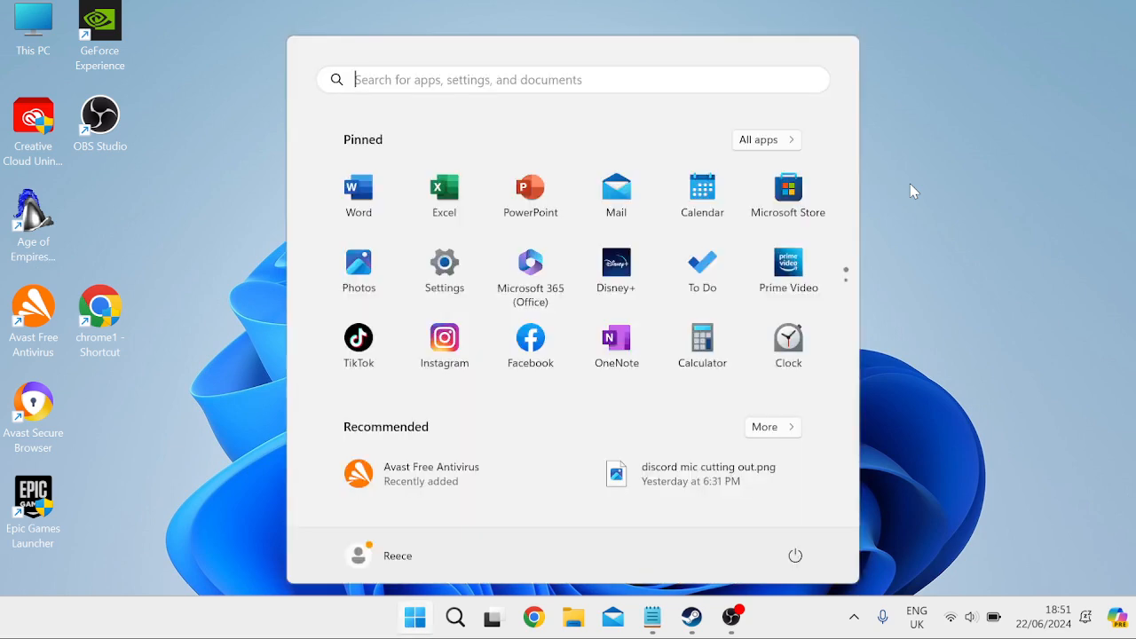
type("outlook (new)")
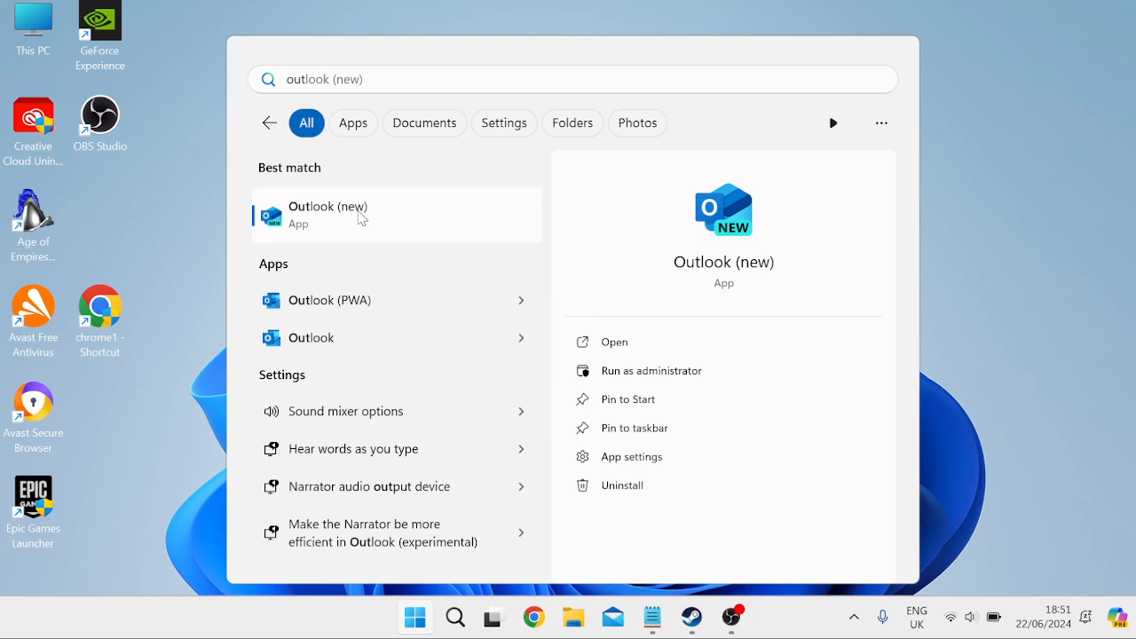
right_click(356, 213)
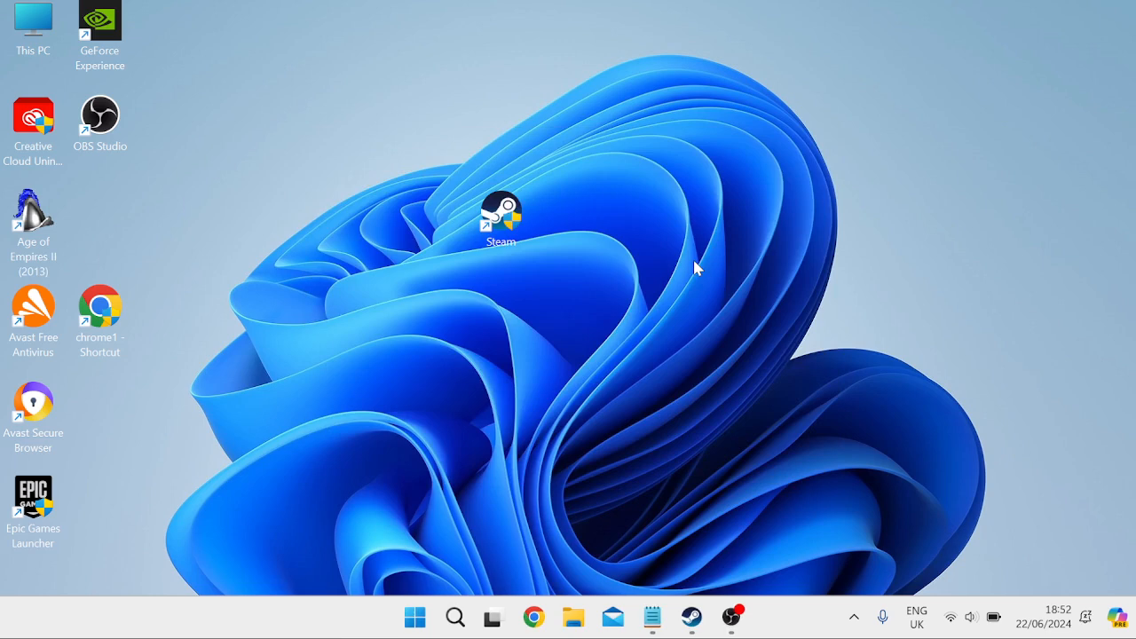
Launch 'outlook.exe /safe' from the Run dialog so the Choose Profile prompt appears.
left_click(416, 616)
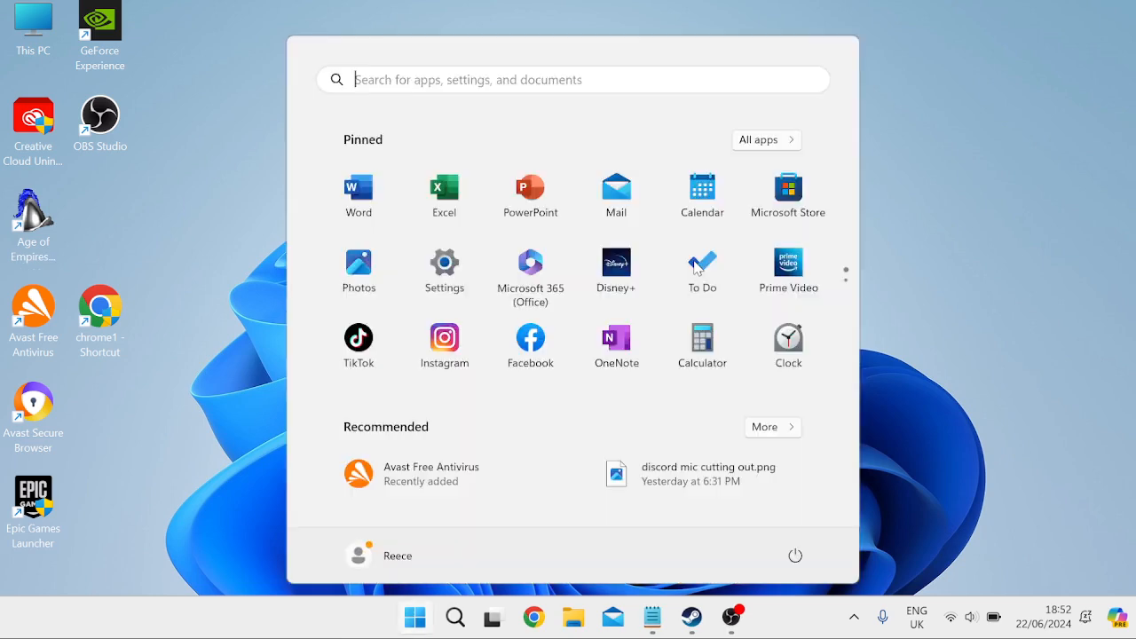
type("run")
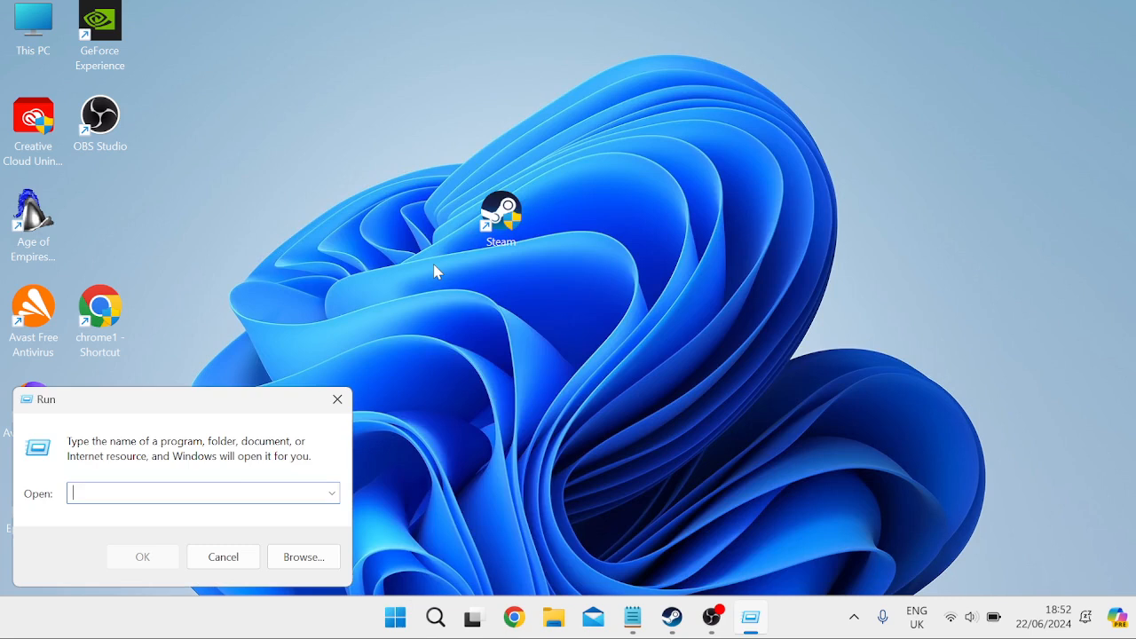
type("outlook.exe")
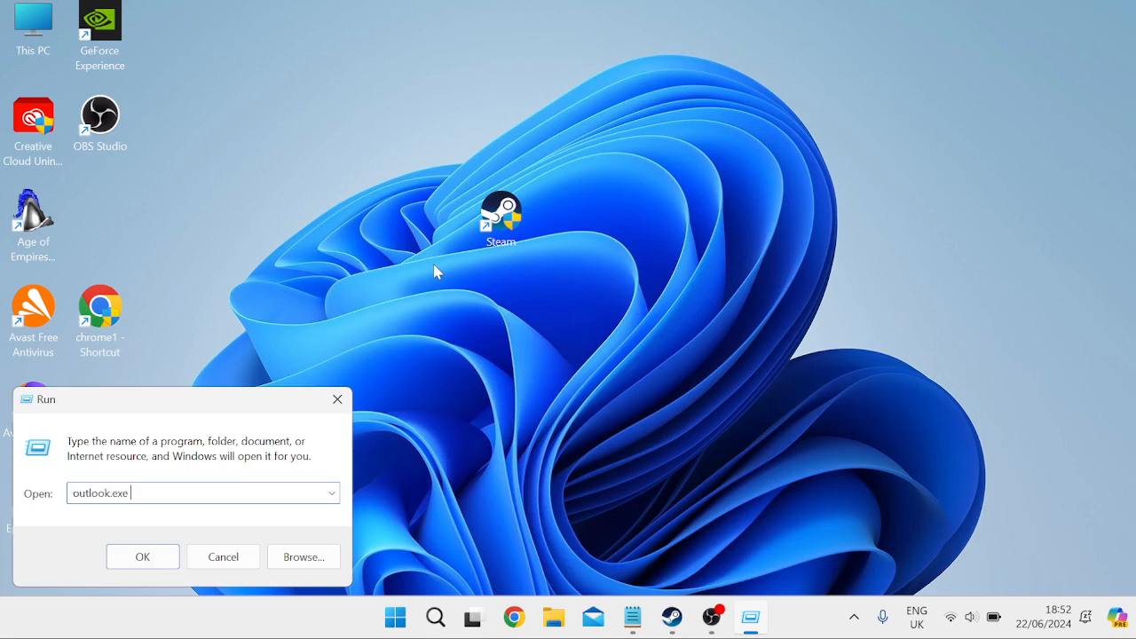
type("/saf")
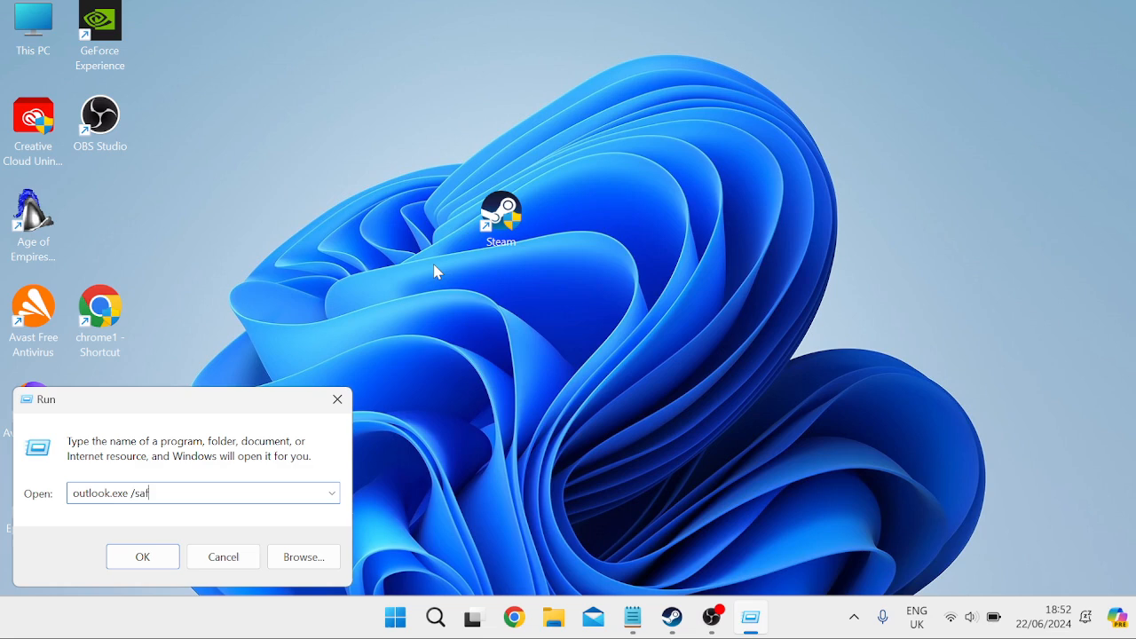
left_click(142, 557)
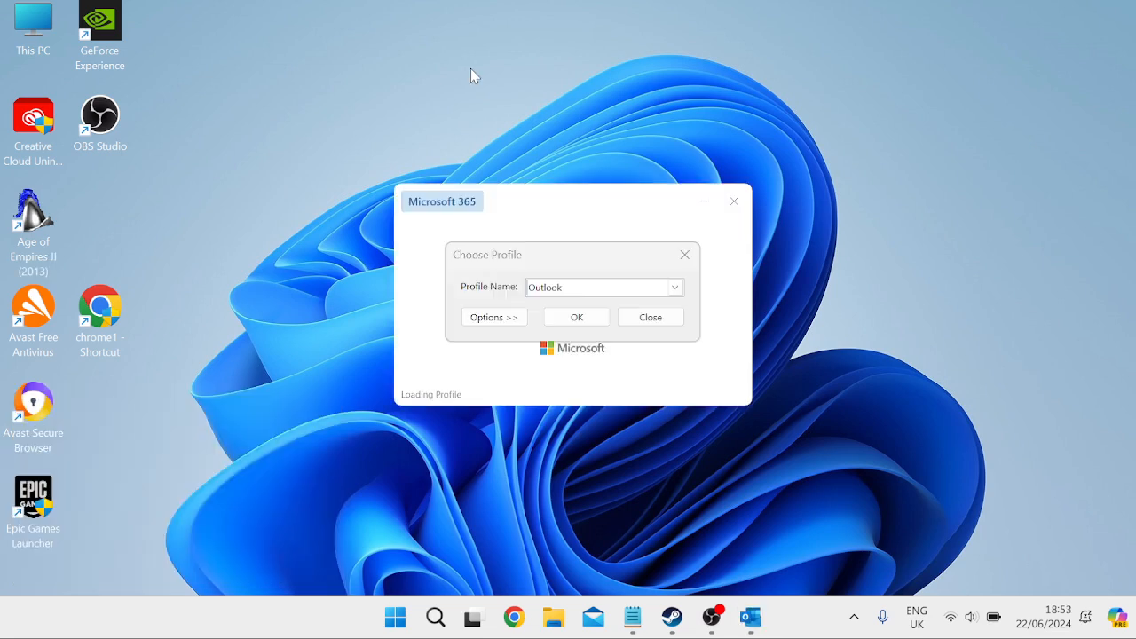
Confirm the Outlook profile and open the COM Add-ins manager listing Avast and other add-ins.
left_click(575, 316)
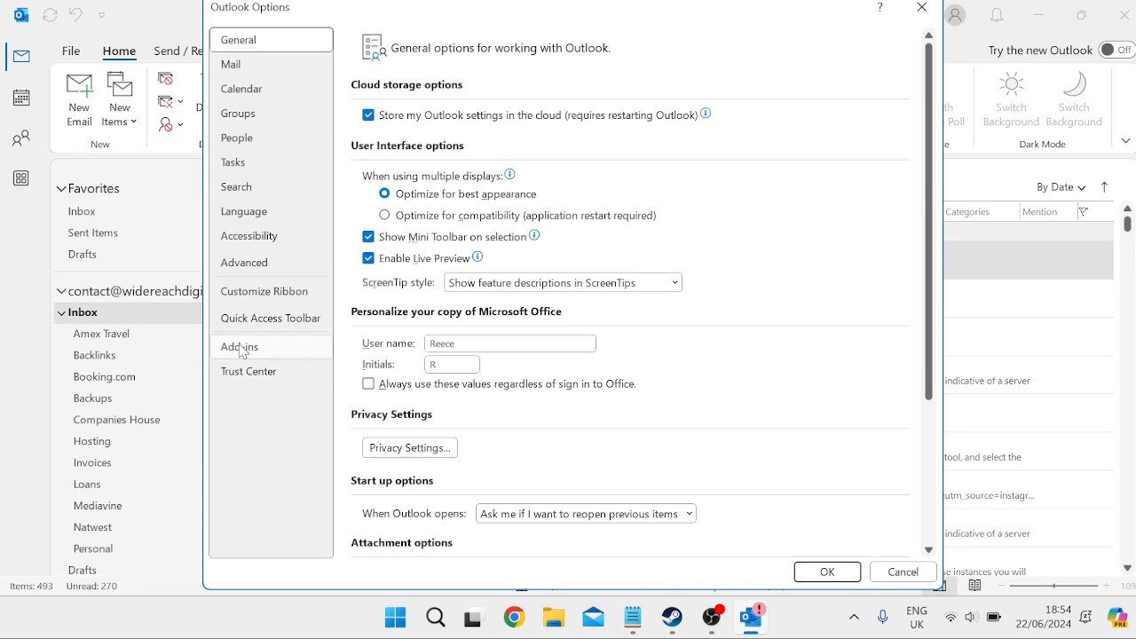
left_click(238, 346)
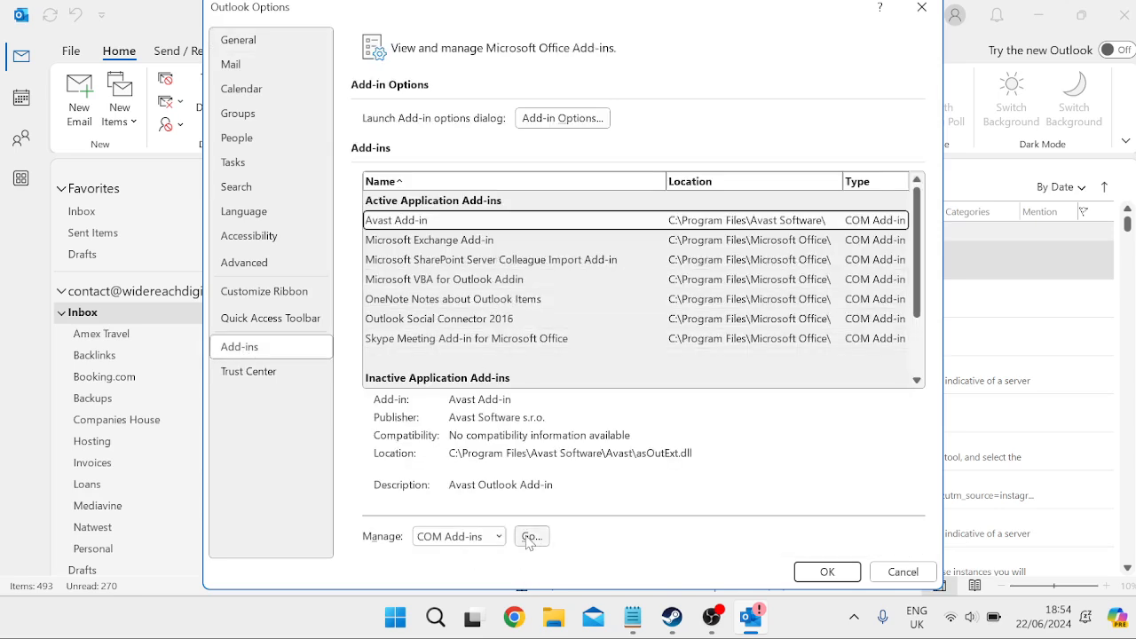
left_click(531, 536)
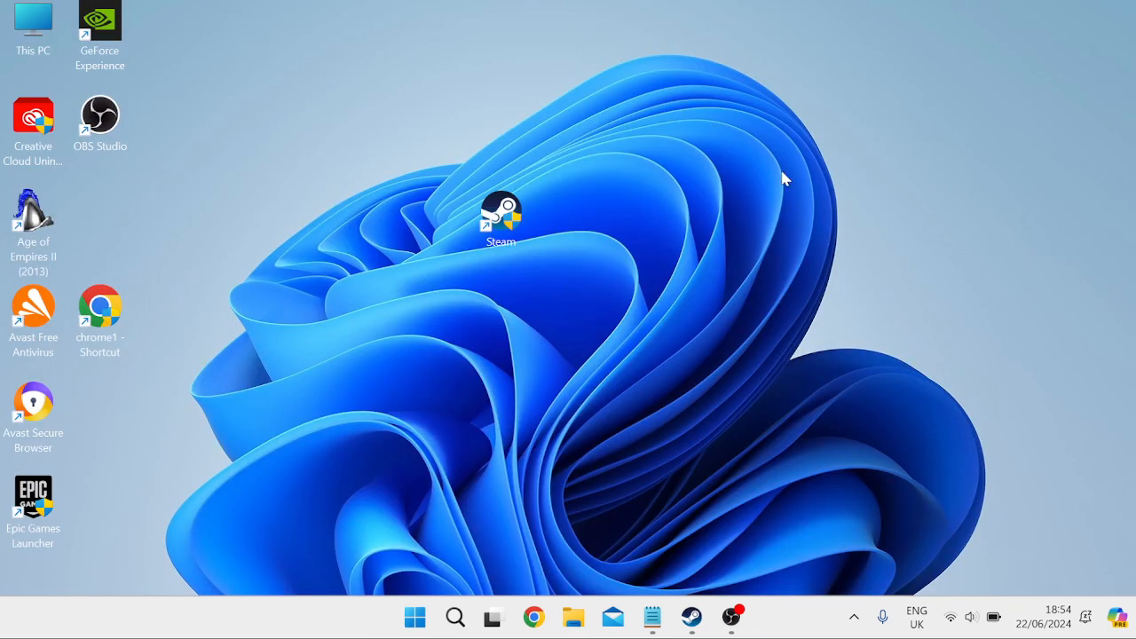
mouse_move(742, 116)
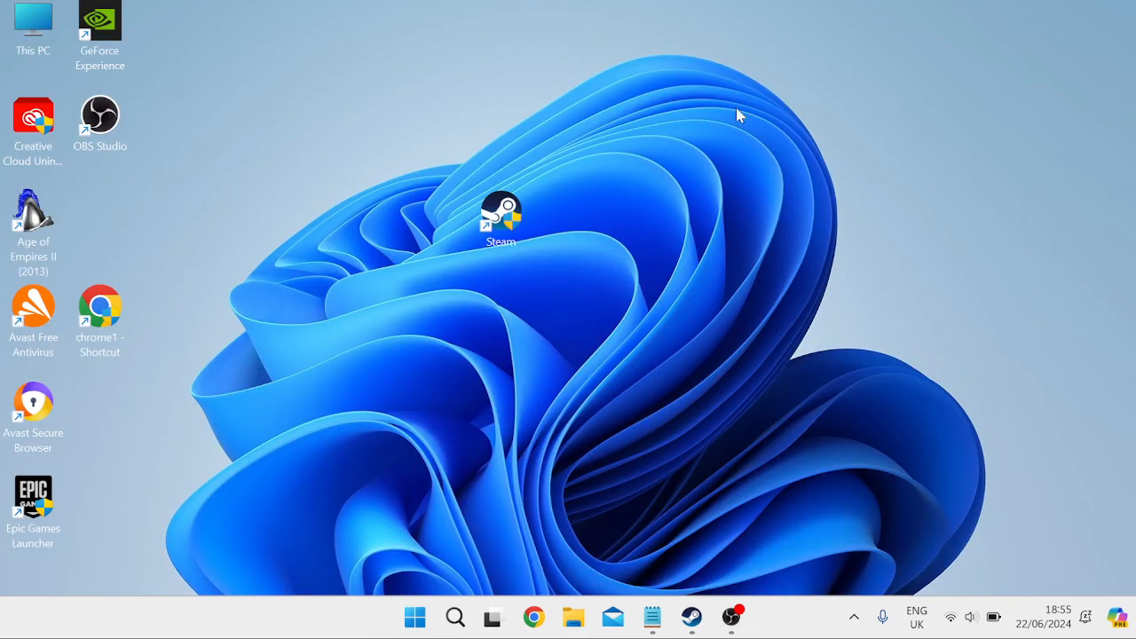
Search Start for 'programs' and open Settings' Installed apps list.
type("p")
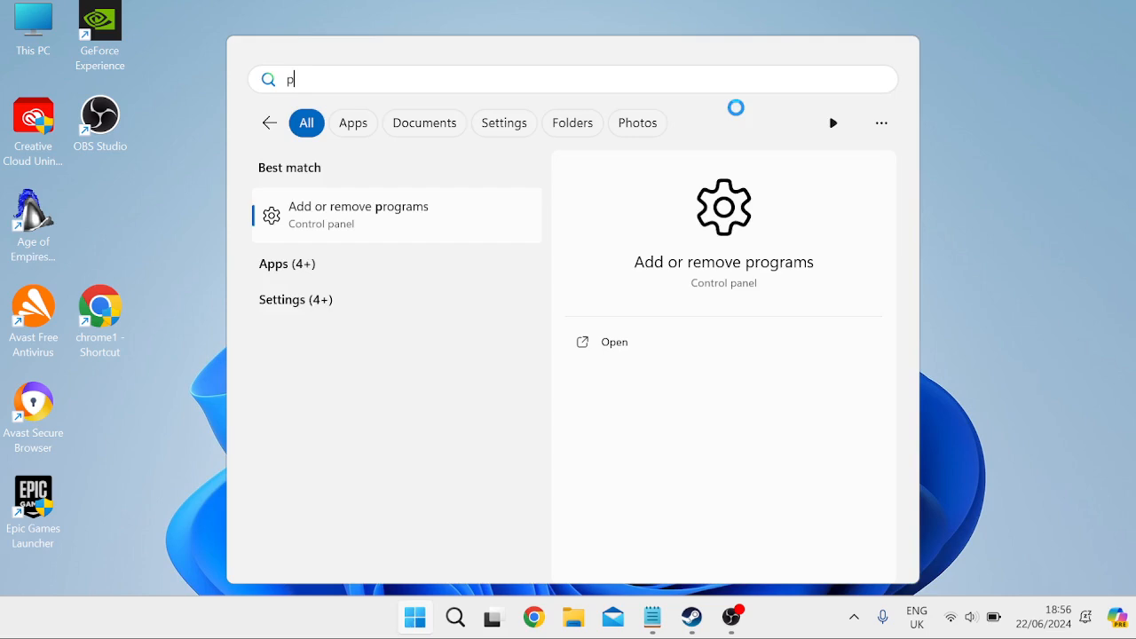
type("rogr")
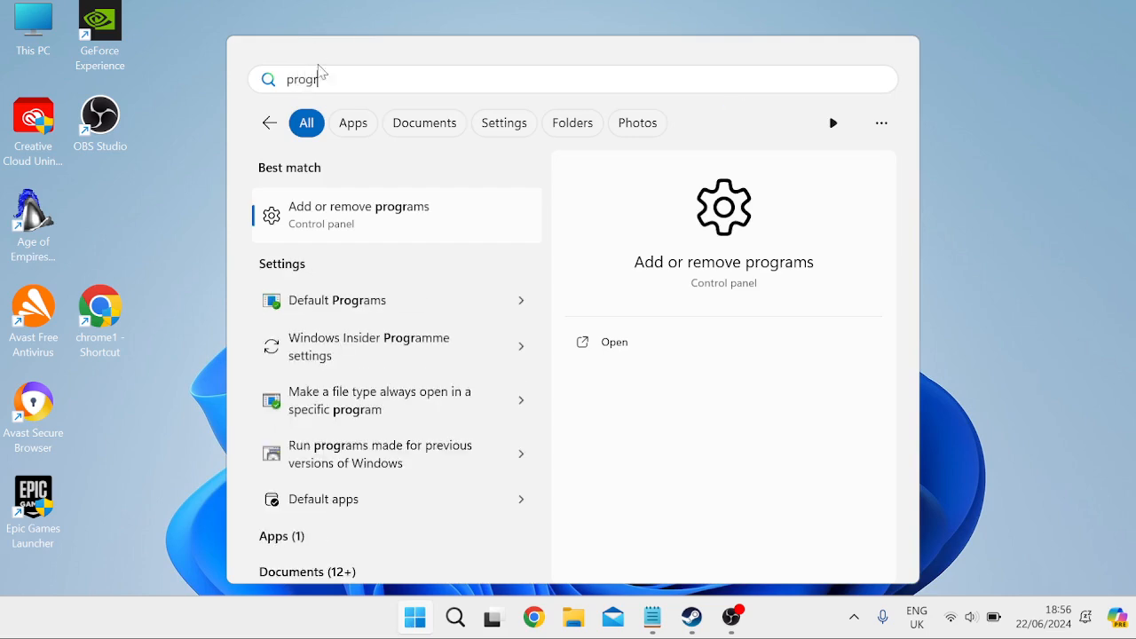
left_click(358, 213)
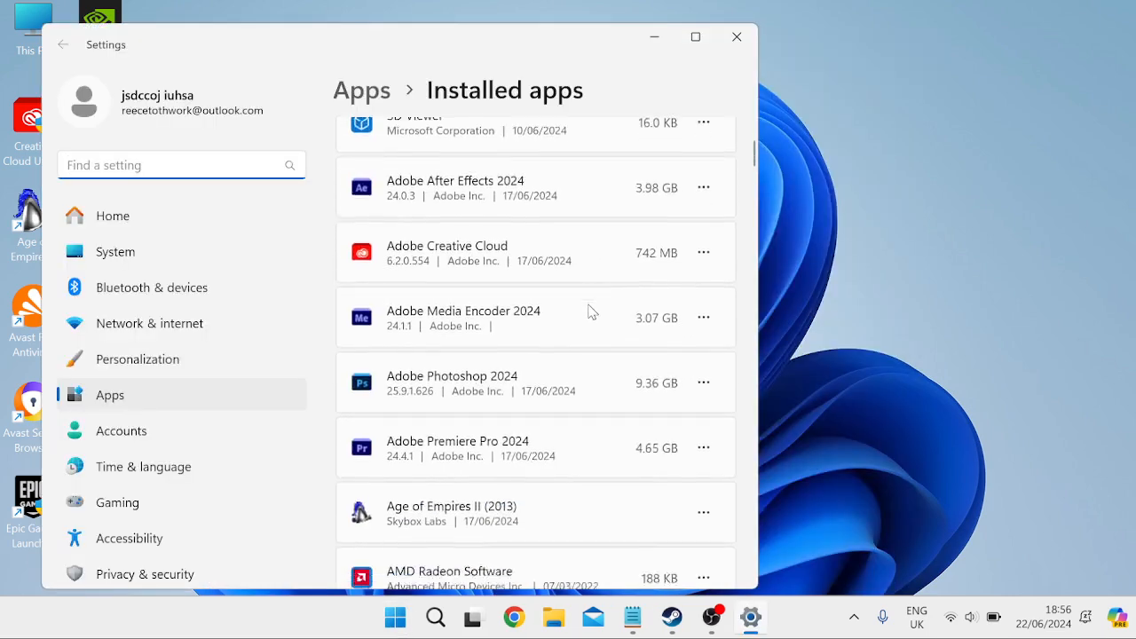
Repair the Outlook (new) app from its Advanced options in Installed apps.
scroll("down", 3)
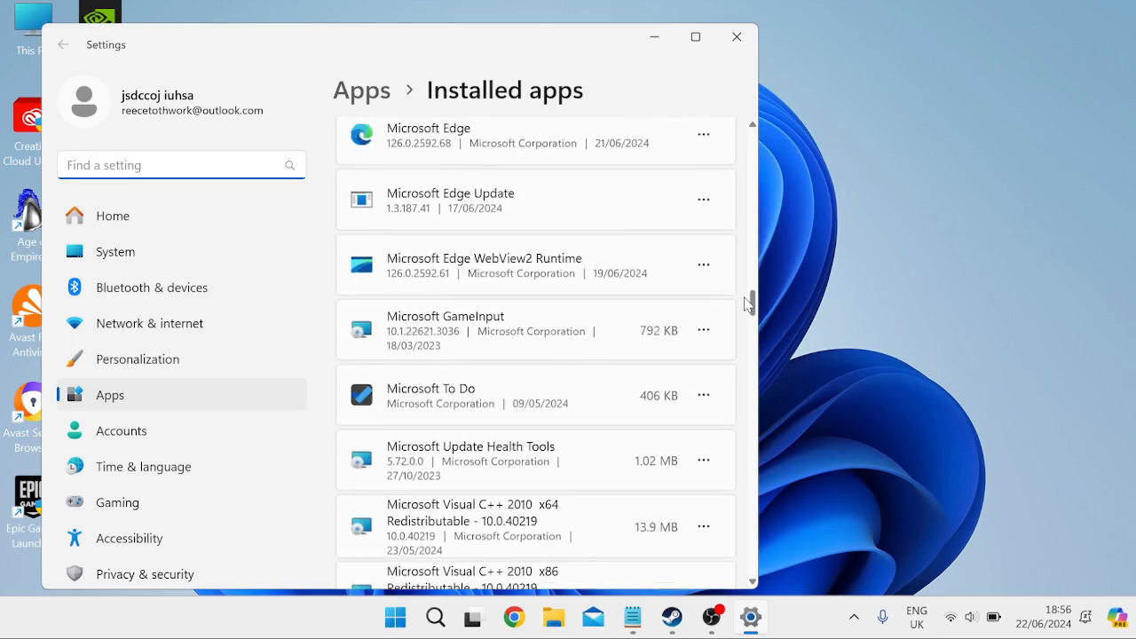
scroll("down", 3)
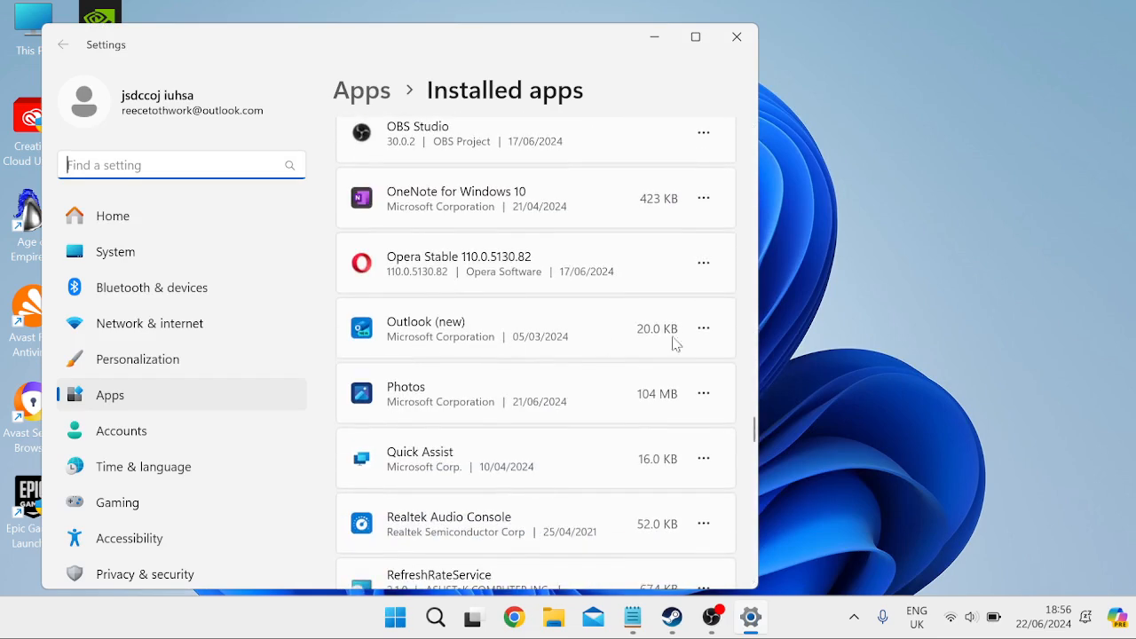
left_click(703, 327)
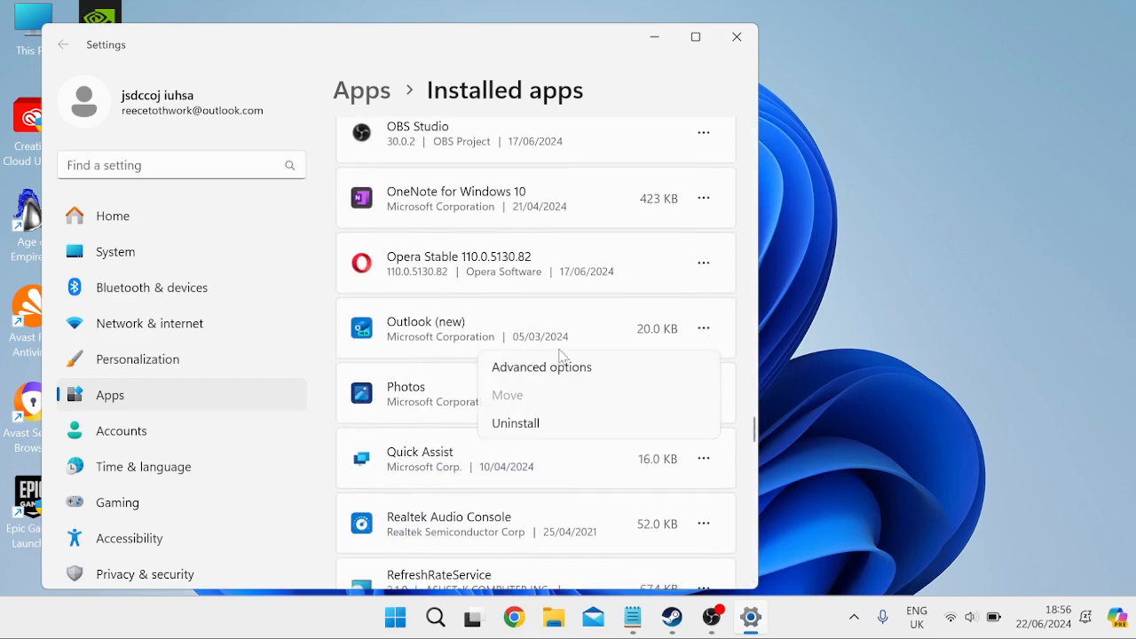
left_click(541, 366)
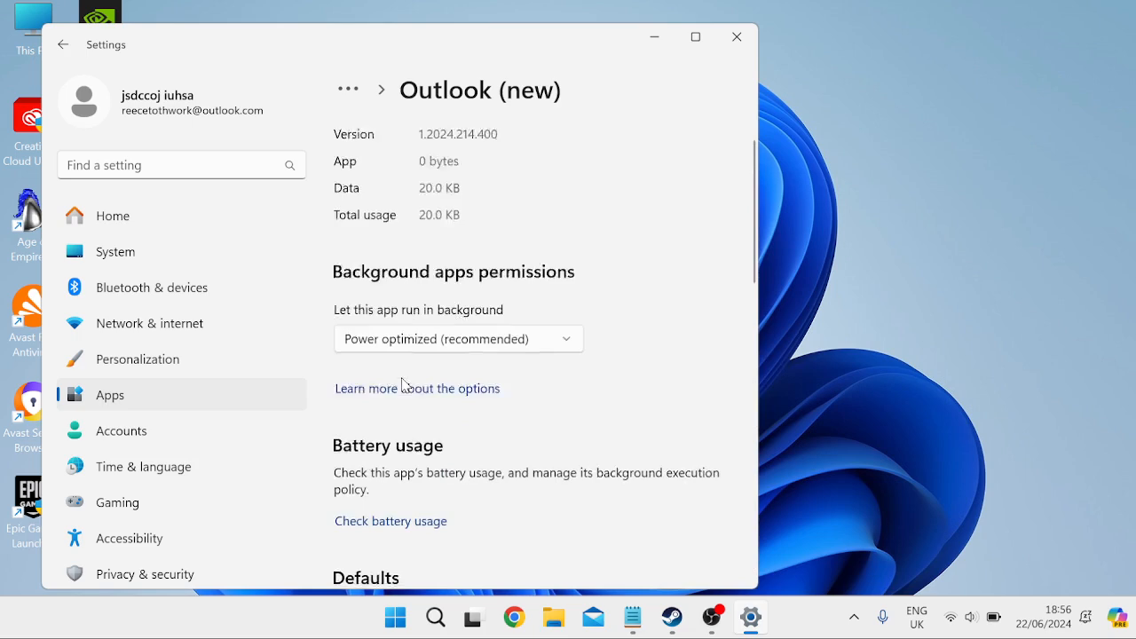
scroll("down", 3)
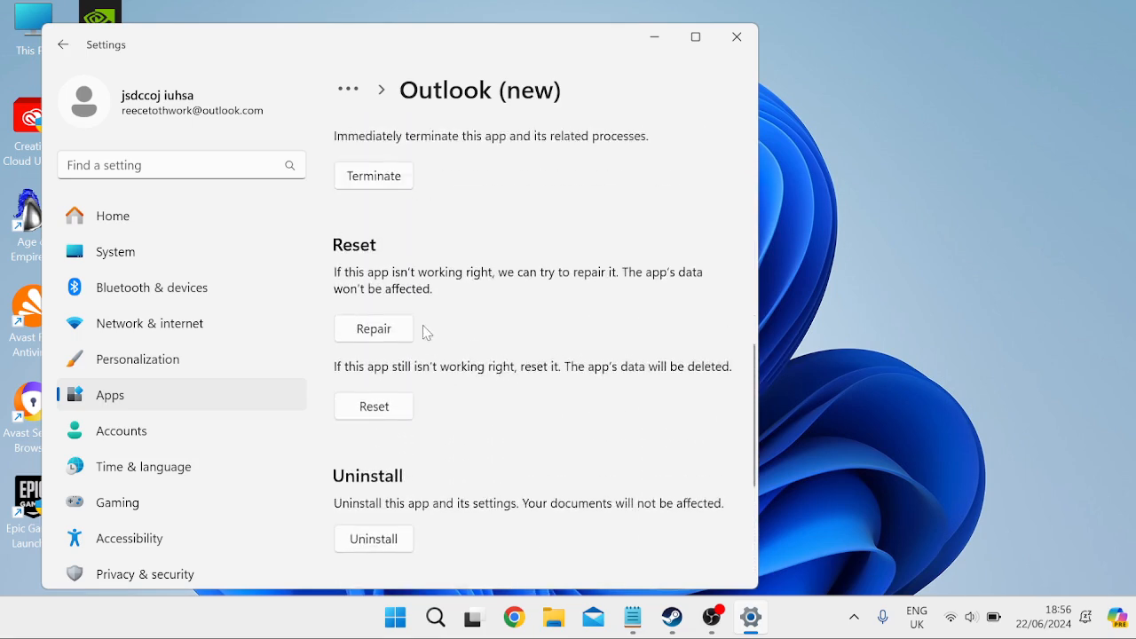
left_click(373, 328)
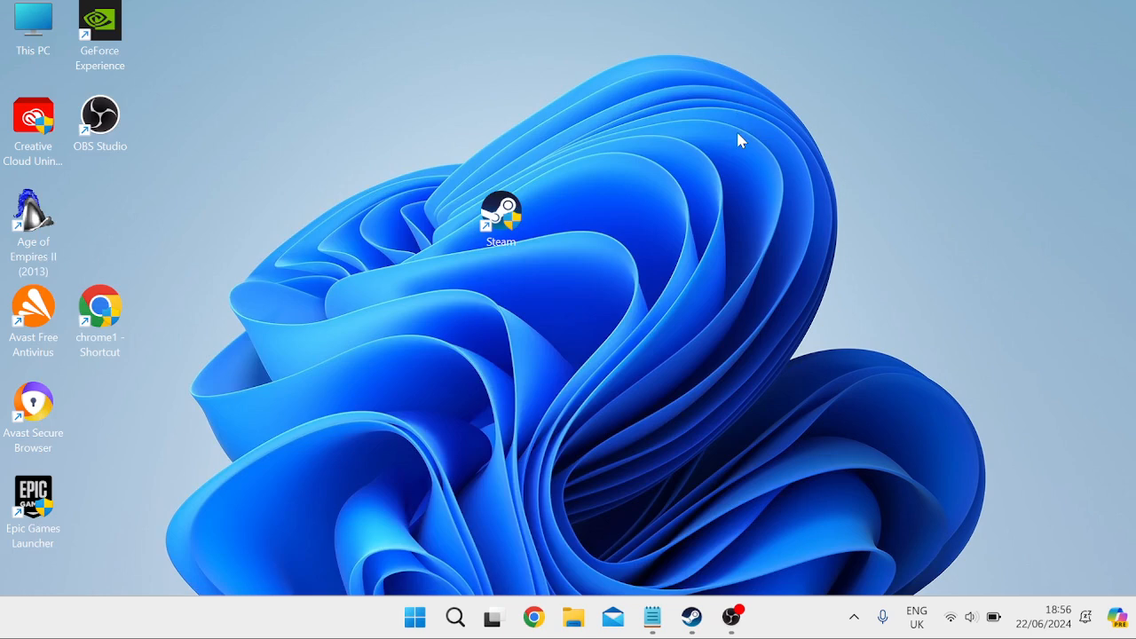
mouse_move(733, 128)
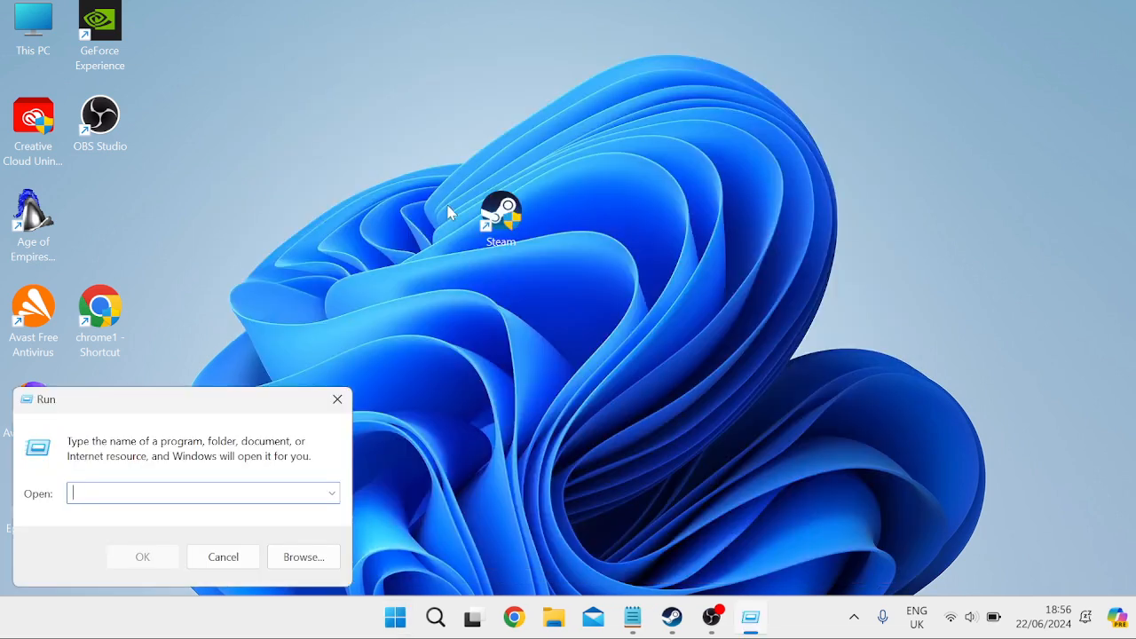
Enter '%localappdata%' into the Run dialog's Open box without submitting.
type("%")
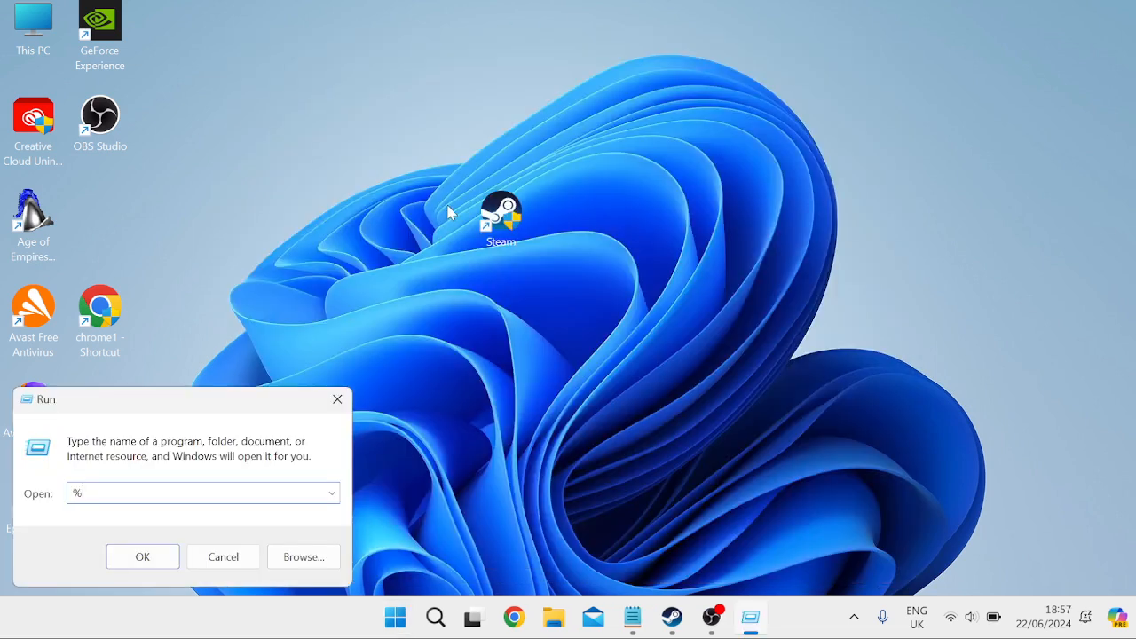
type("localappdata%")
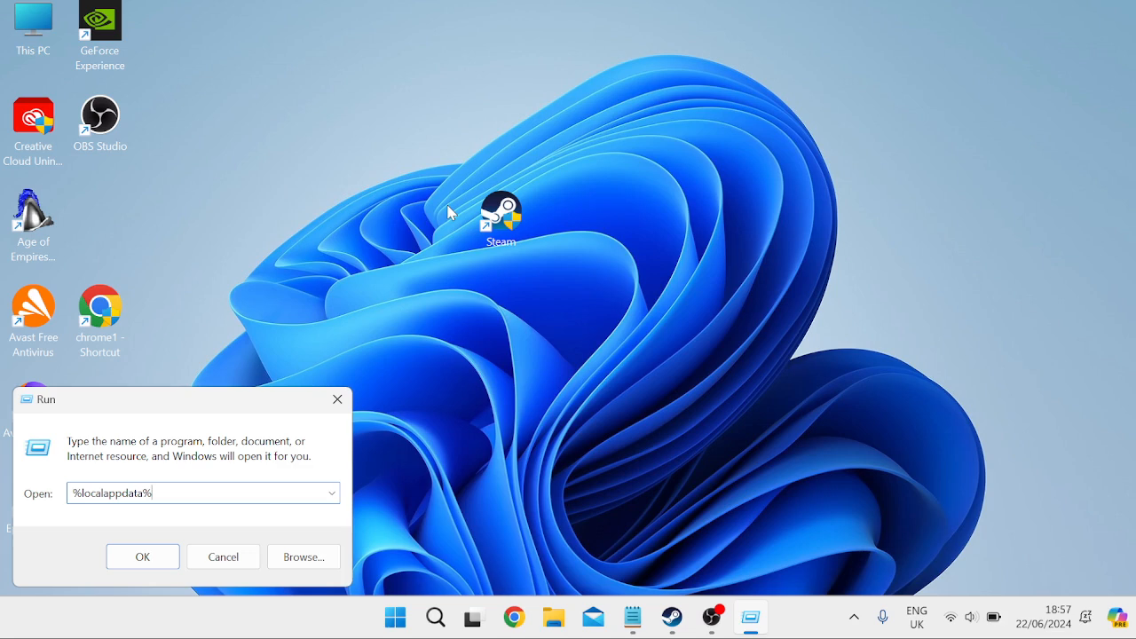
Open AppData\Local\Microsoft and bring up the Outlook folder's actions to delete it.
left_click(142, 558)
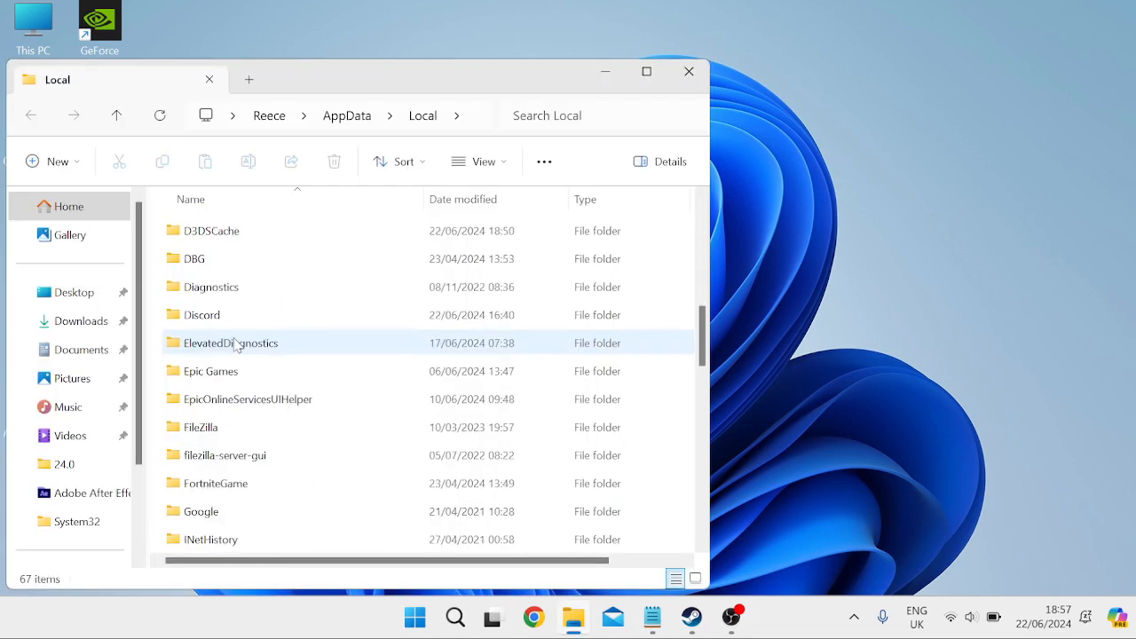
scroll("down", 3)
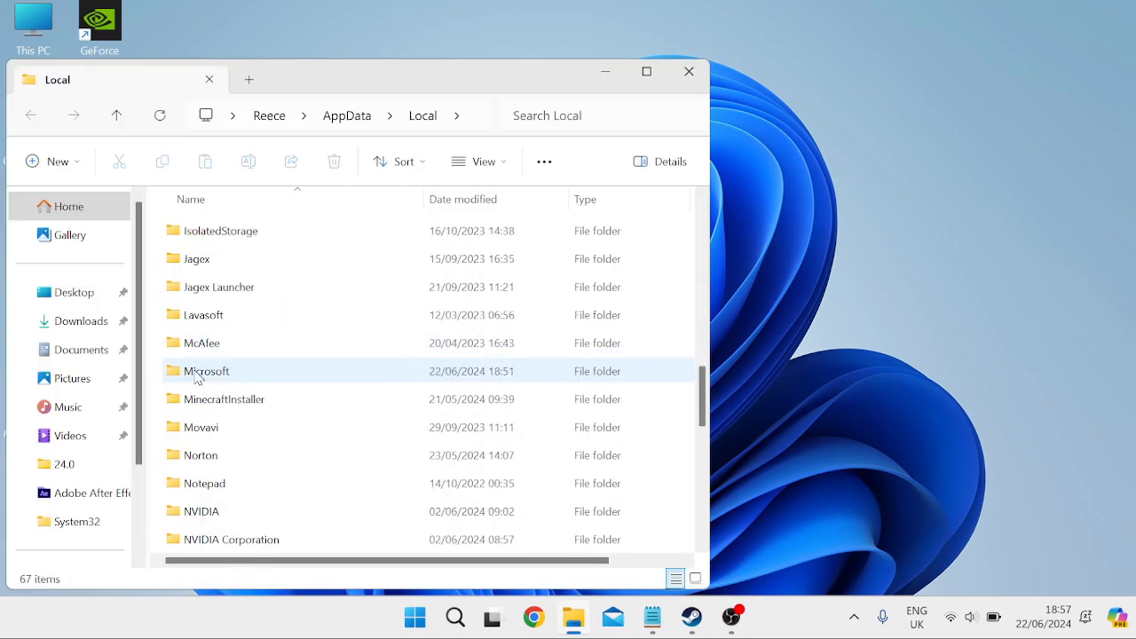
double_click(206, 371)
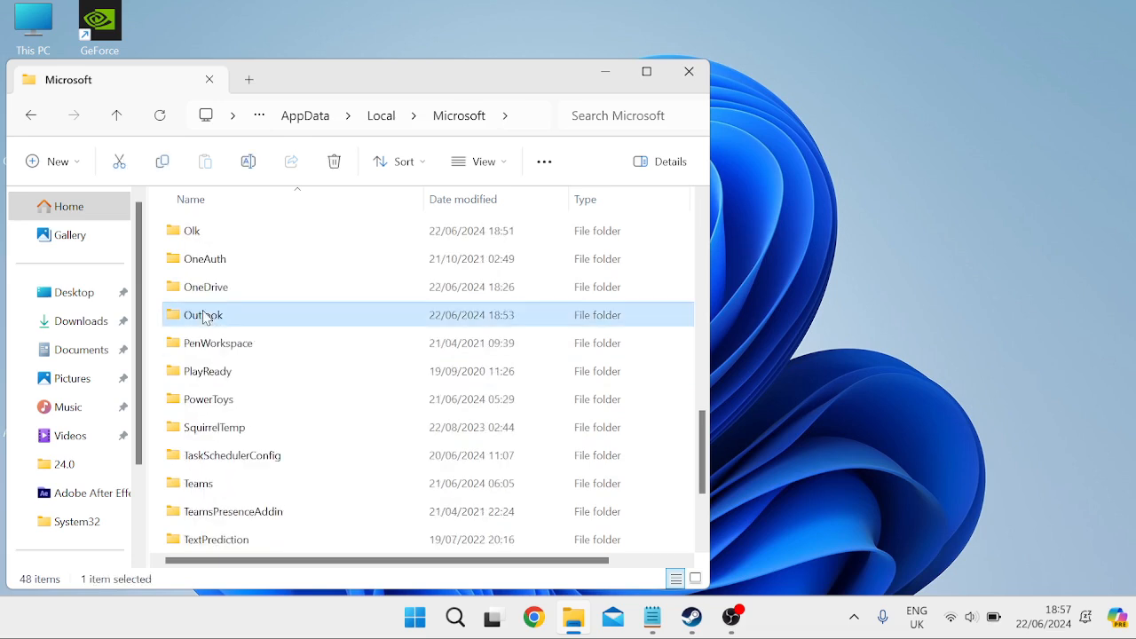
right_click(203, 314)
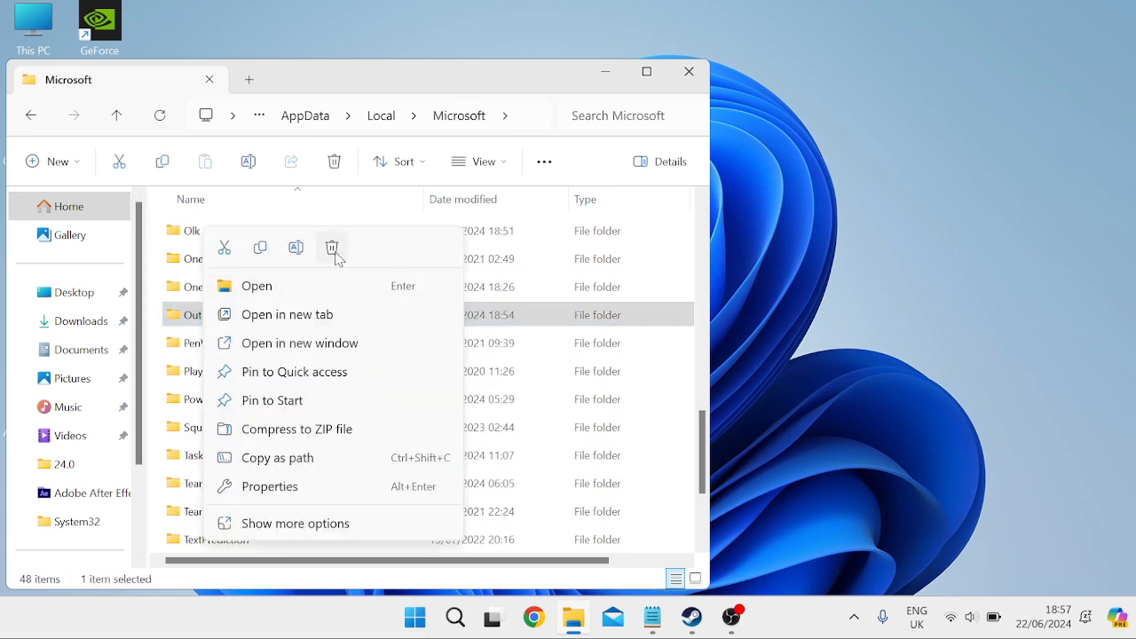